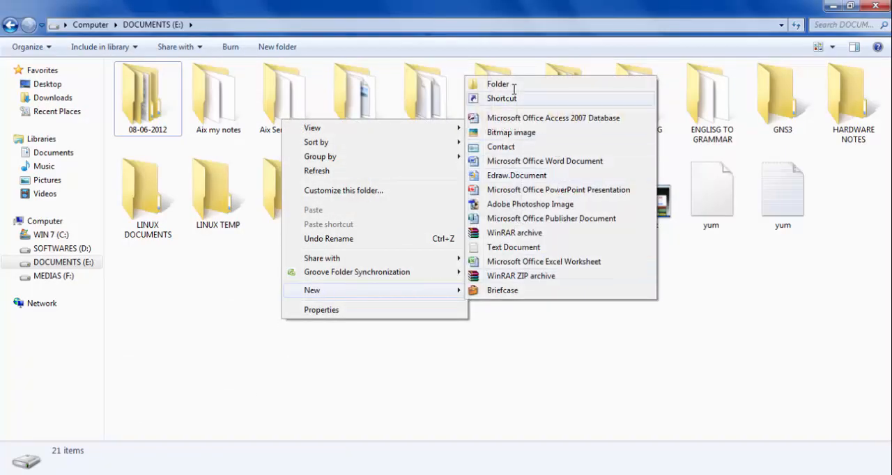
- Create a new folder at the top level of E:\ and reveal the drive's full path
{"action": "left_click", "coordinate": [498, 84]}
{"action": "type", "text": "sample"}
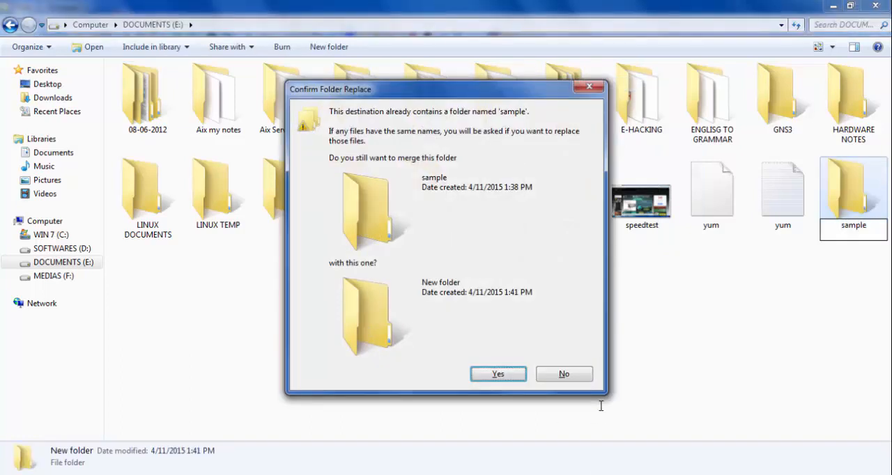
{"action": "left_click", "coordinate": [497, 373]}
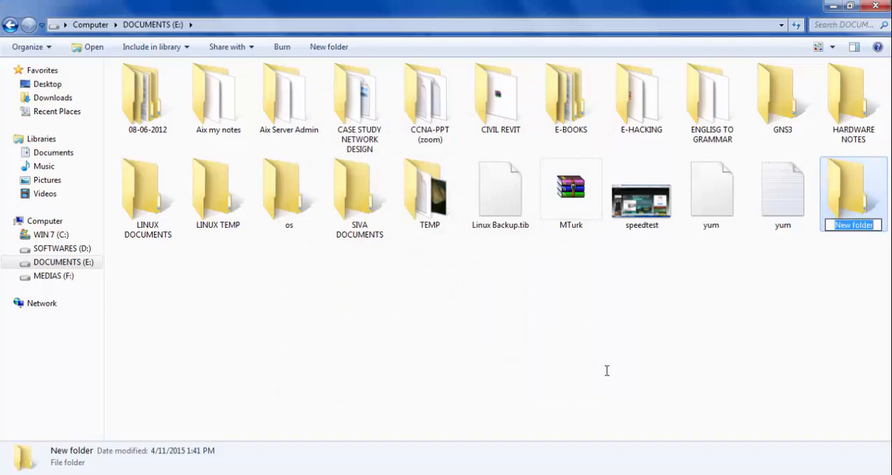
{"action": "type", "text": "r"}
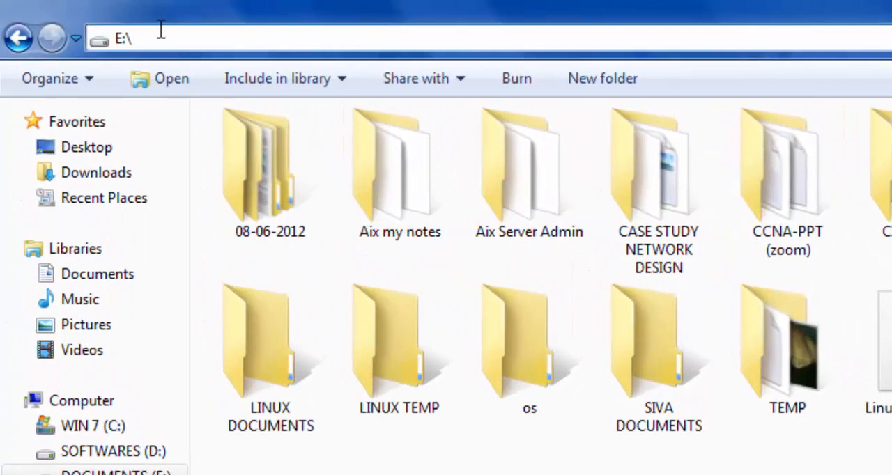
{"action": "left_click", "coordinate": [128, 37]}
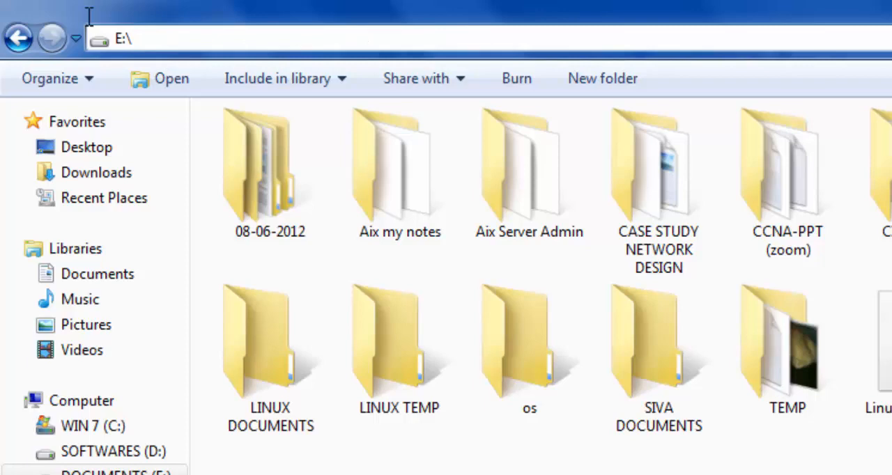
{"action": "right_click", "coordinate": [126, 37]}
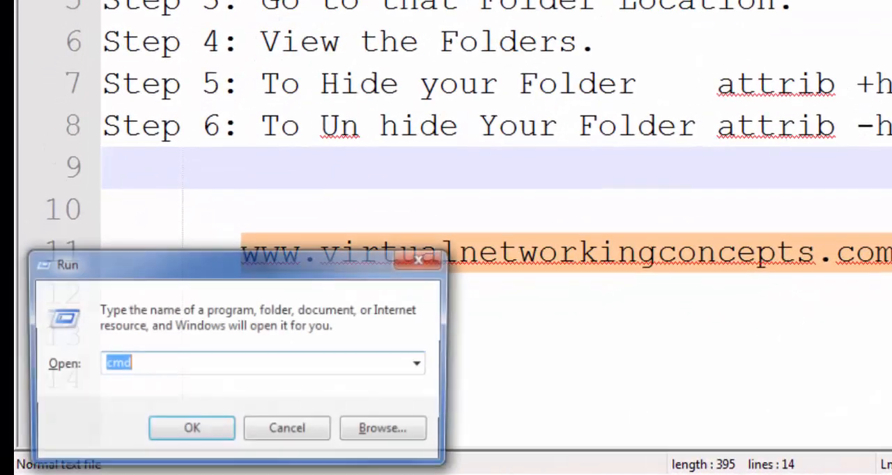
- Launch cmd, switch to drive E: and list its contents including the test folder
{"action": "left_click", "coordinate": [193, 428]}
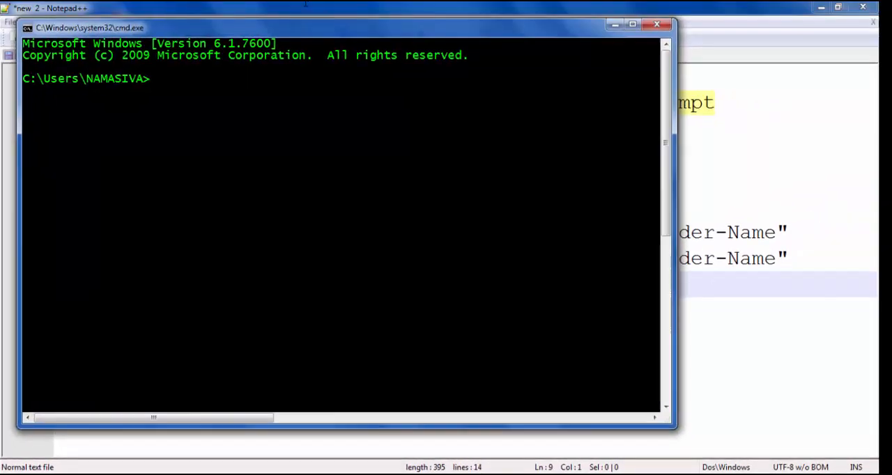
{"action": "type", "text": "e"}
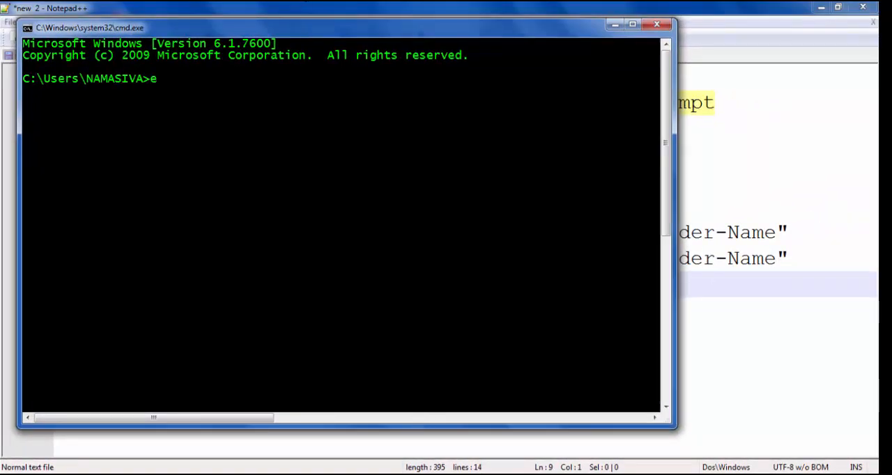
{"action": "type", "text": "dir"}
{"action": "key", "text": "Return"}
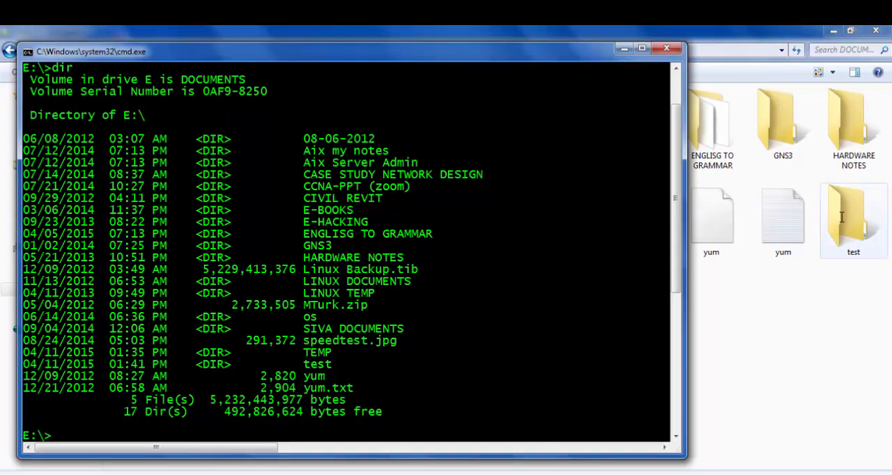
{"action": "left_click", "coordinate": [852, 216]}
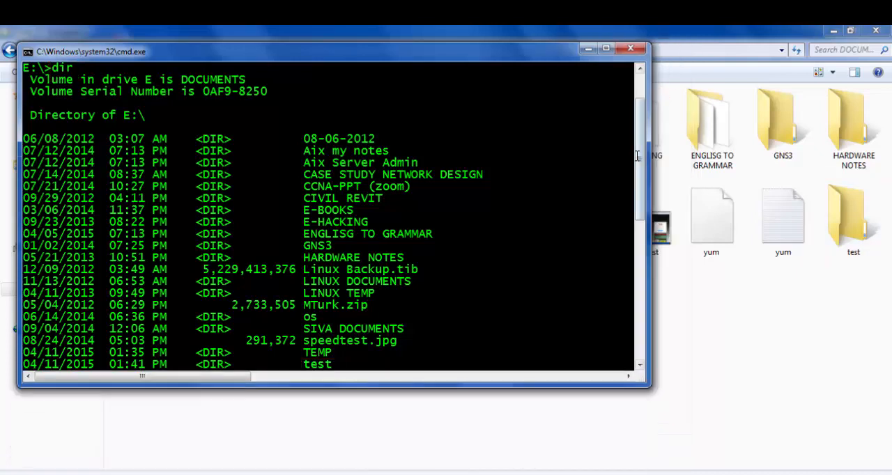
{"action": "scroll", "scroll_direction": "down", "scroll_amount": 3}
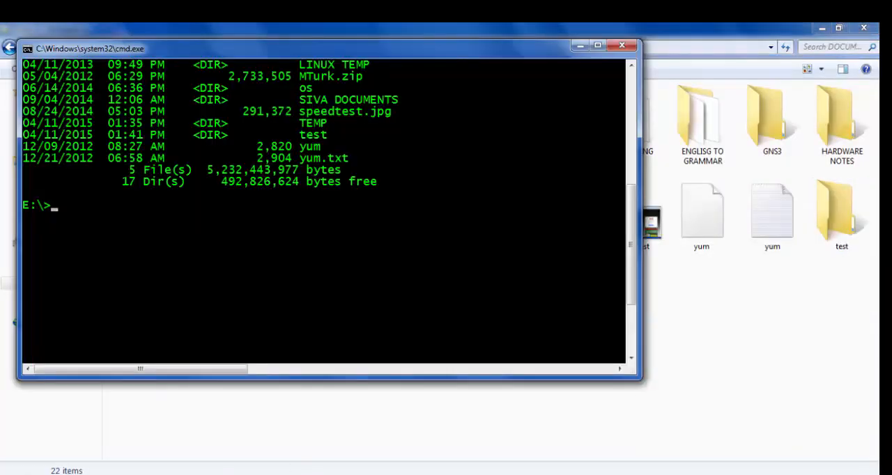
- Run attrib +h +r +s test so the folder vanishes from drive E's listing
{"action": "type", "text": "attrib"}
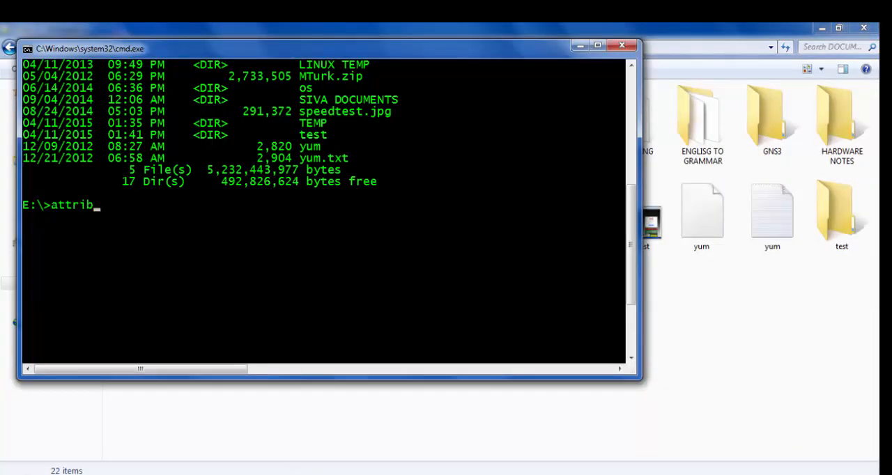
{"action": "type", "text": "+h +r +s test"}
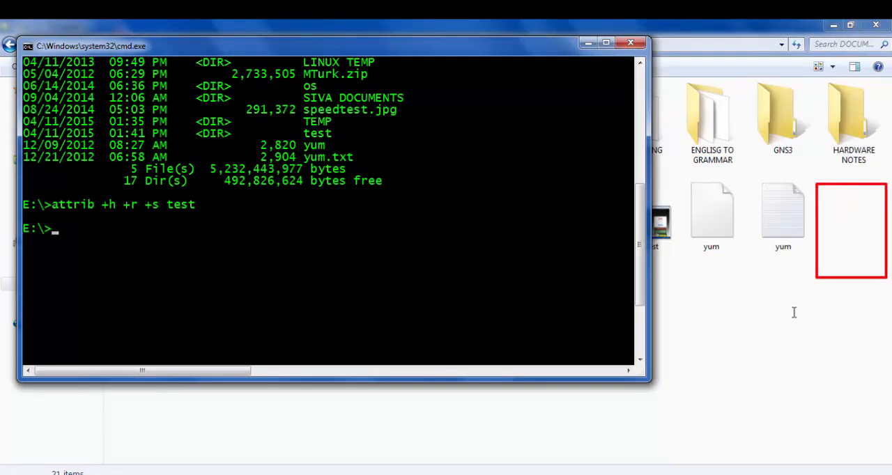
{"action": "mouse_move", "coordinate": [622, 379]}
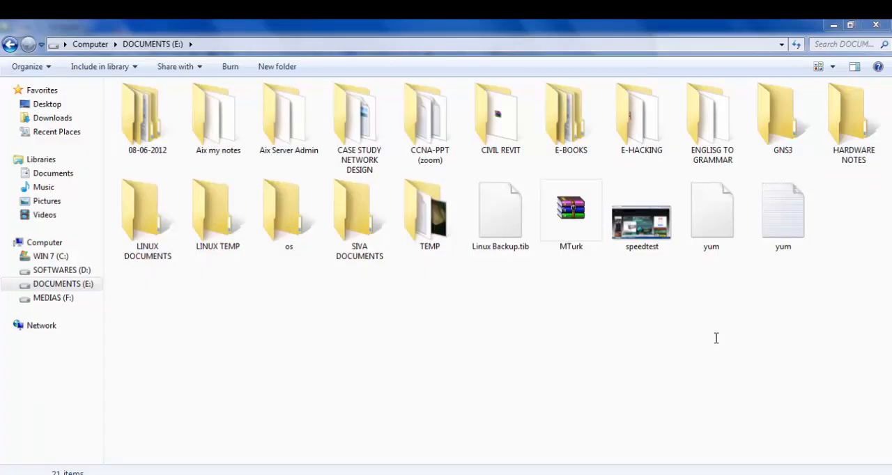
{"action": "left_click", "coordinate": [28, 65]}
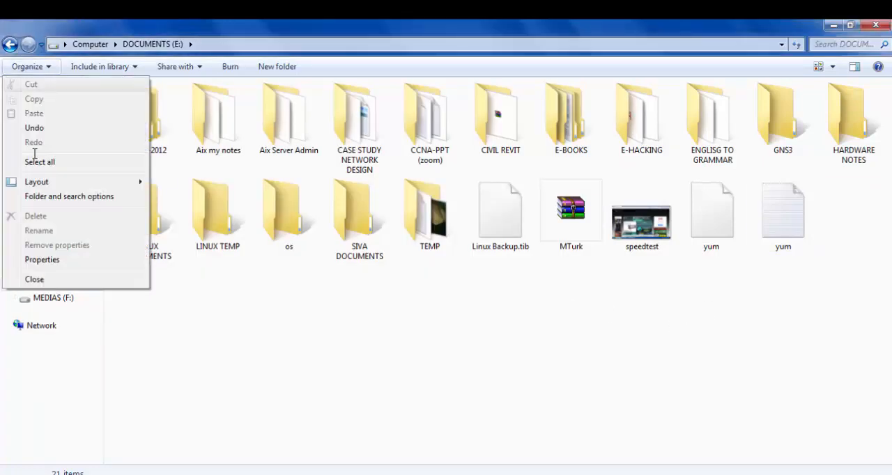
{"action": "left_click", "coordinate": [69, 195]}
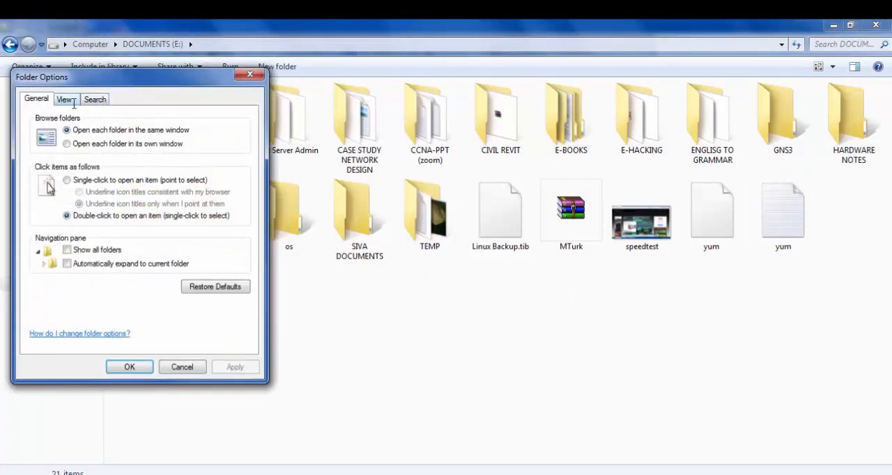
{"action": "left_click", "coordinate": [64, 98]}
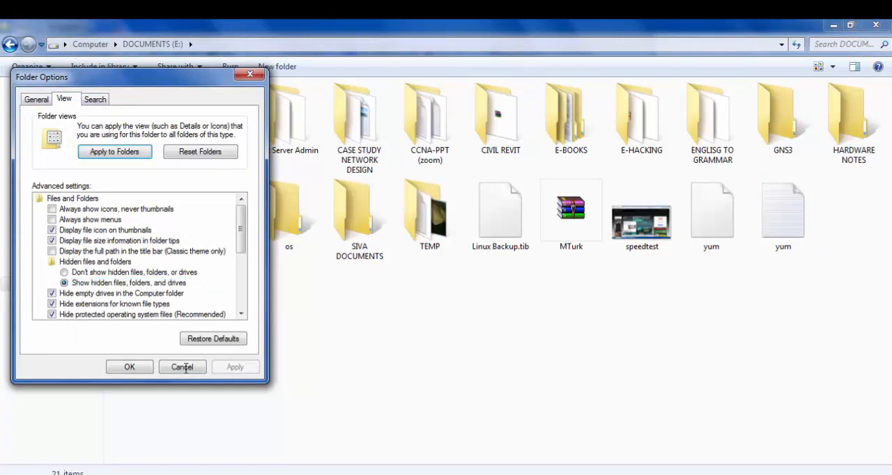
{"action": "left_click", "coordinate": [181, 368]}
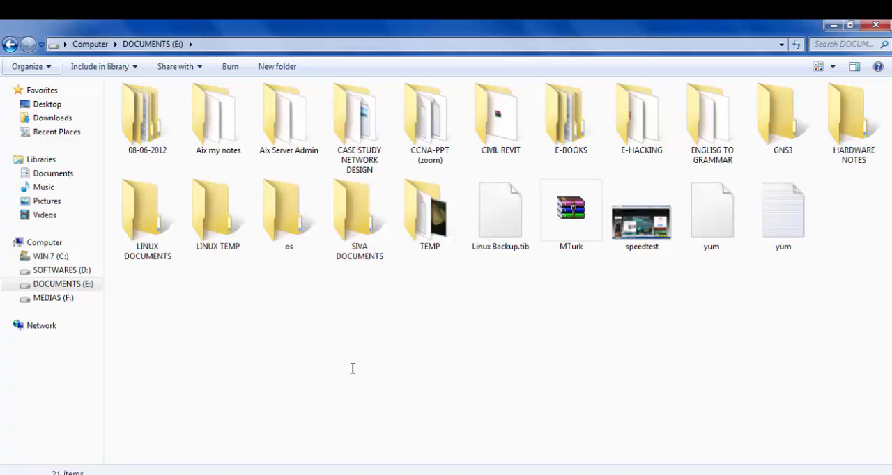
{"action": "mouse_move", "coordinate": [109, 78]}
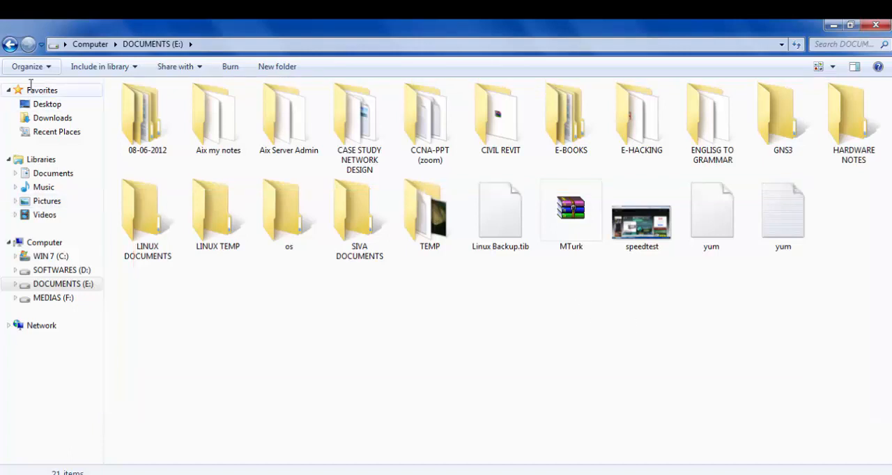
{"action": "left_click", "coordinate": [500, 212]}
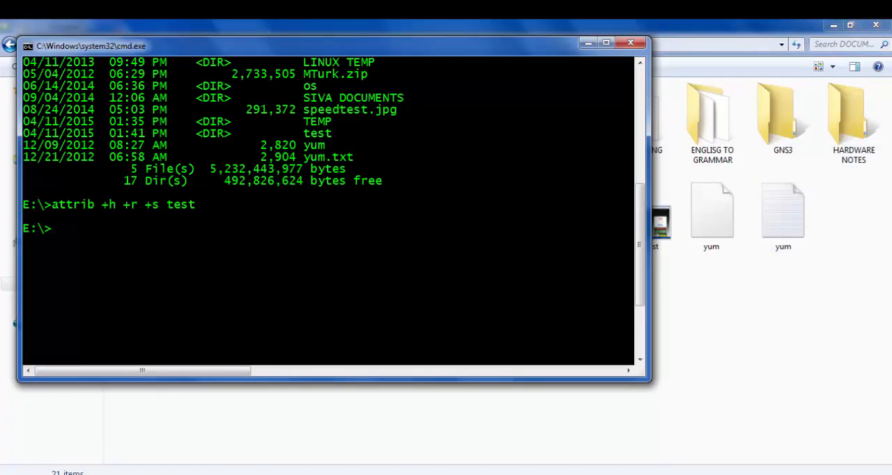
- Run attrib -h -r -s test so the folder reappears on drive E
{"action": "type", "text": "attrib -h"}
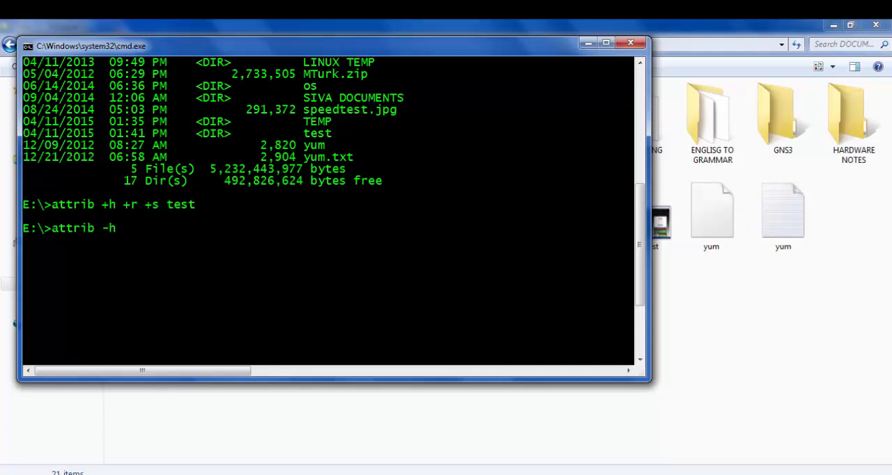
{"action": "type", "text": "-r -s"}
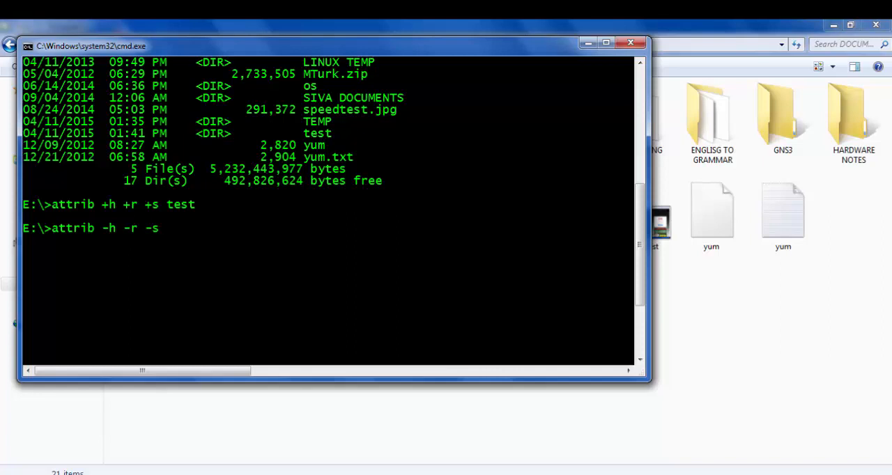
{"action": "type", "text": "test"}
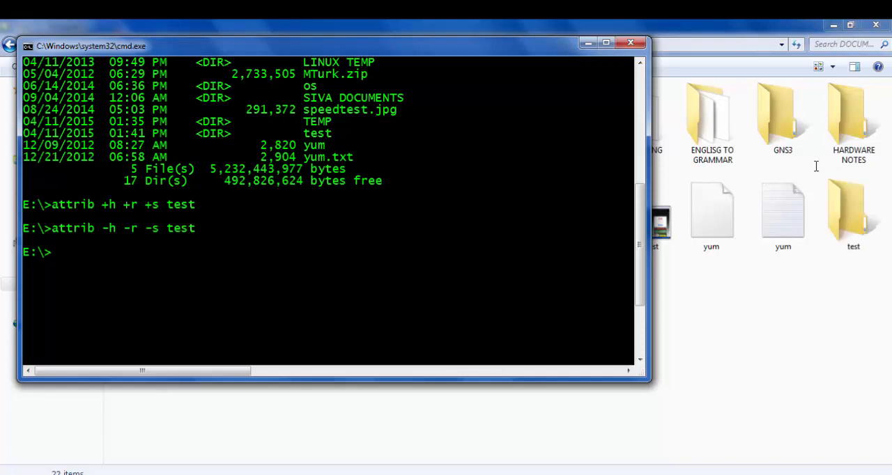
{"action": "left_click", "coordinate": [852, 209]}
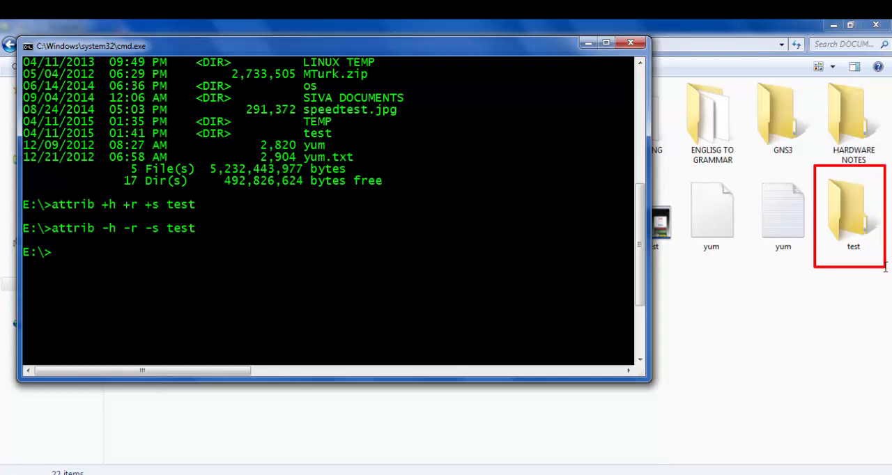
{"action": "mouse_move", "coordinate": [879, 269]}
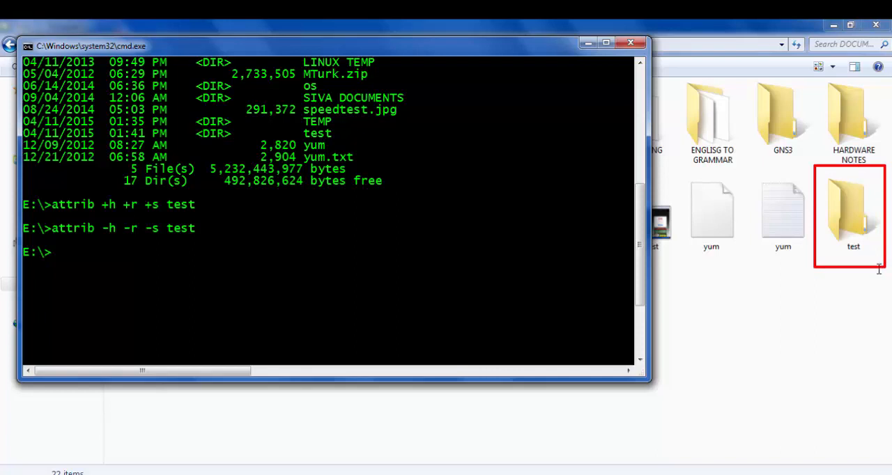
{"action": "mouse_move", "coordinate": [876, 269]}
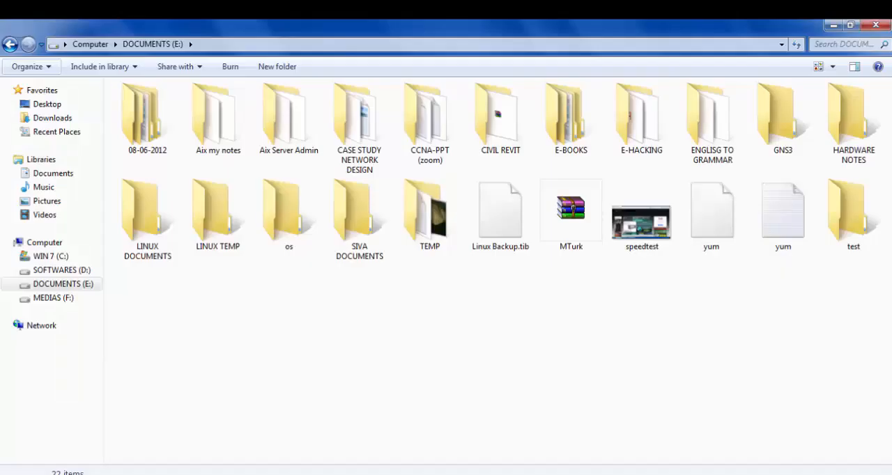
- Review Folder Options' View advanced settings for hidden and protected system files
{"action": "left_click", "coordinate": [28, 66]}
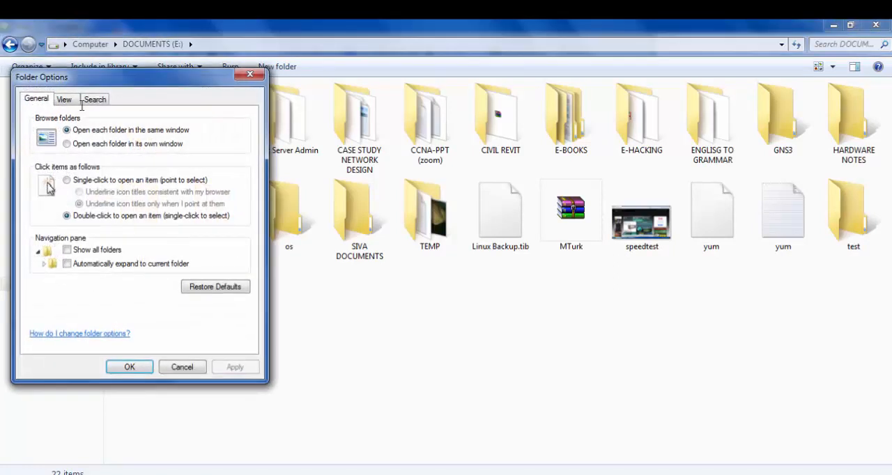
{"action": "left_click", "coordinate": [64, 99]}
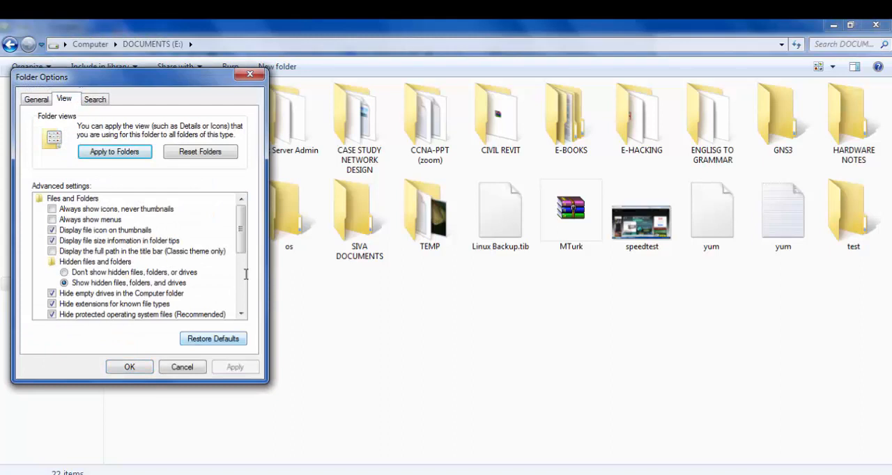
{"action": "scroll", "scroll_direction": "down", "scroll_amount": 3}
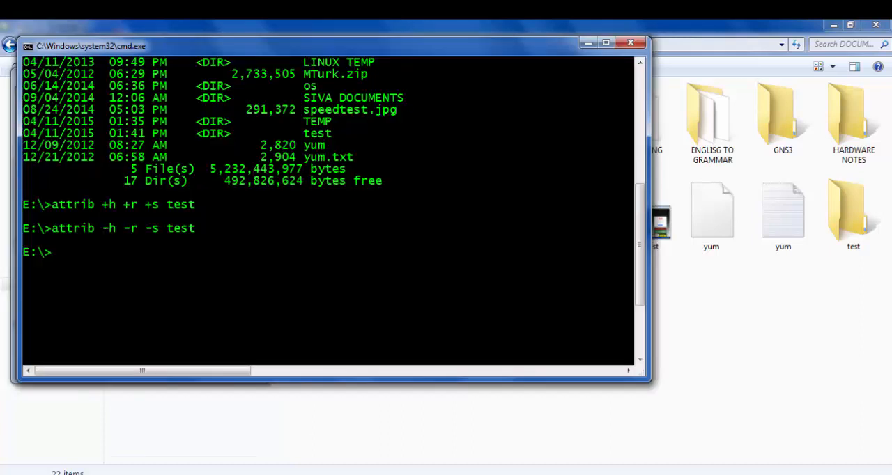
- Rerun attrib +h +r +s test so the folder disappears from E: again
{"action": "type", "text": "attrib +h +r +s test"}
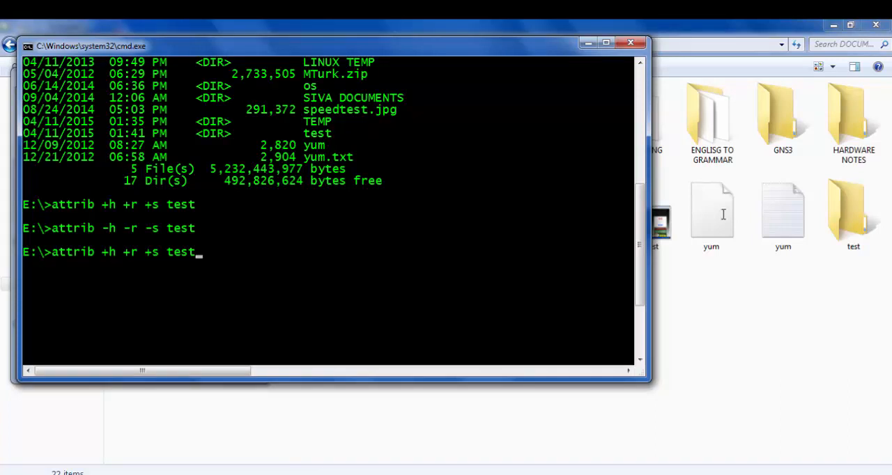
{"action": "left_click", "coordinate": [853, 209]}
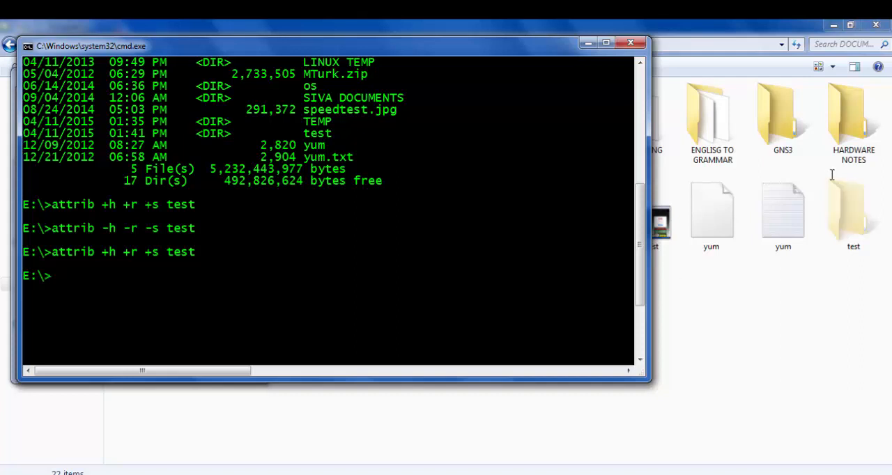
{"action": "left_click", "coordinate": [853, 212]}
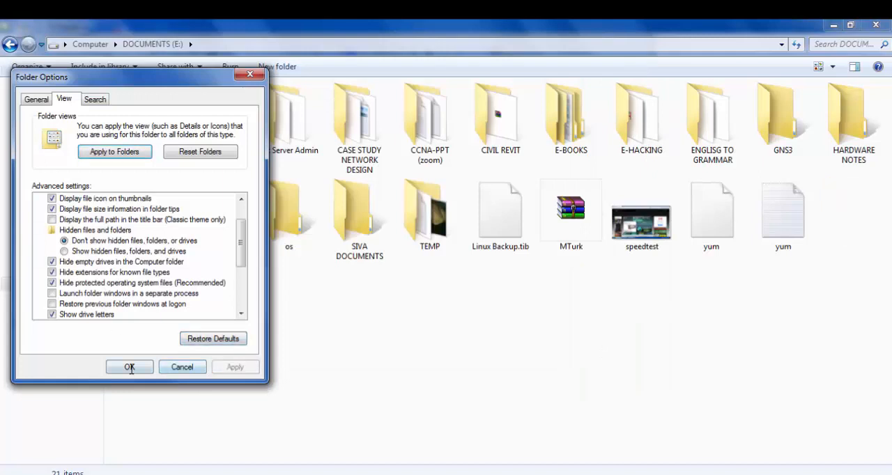
- Apply Show hidden files, folders, and drives in Folder Options; test still stays hidden
{"action": "left_click", "coordinate": [128, 367]}
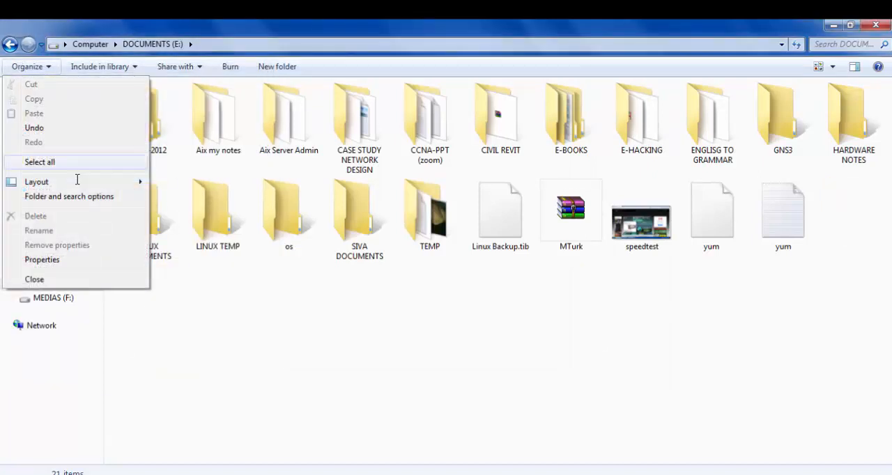
{"action": "left_click", "coordinate": [70, 195]}
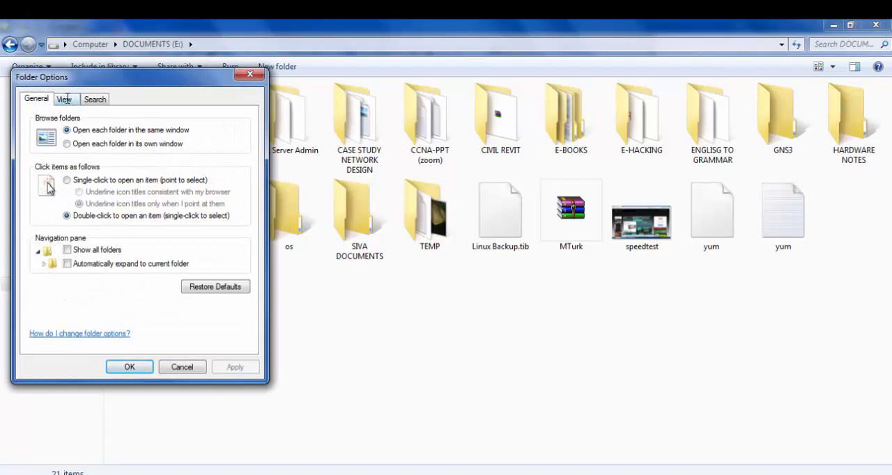
{"action": "left_click", "coordinate": [64, 97]}
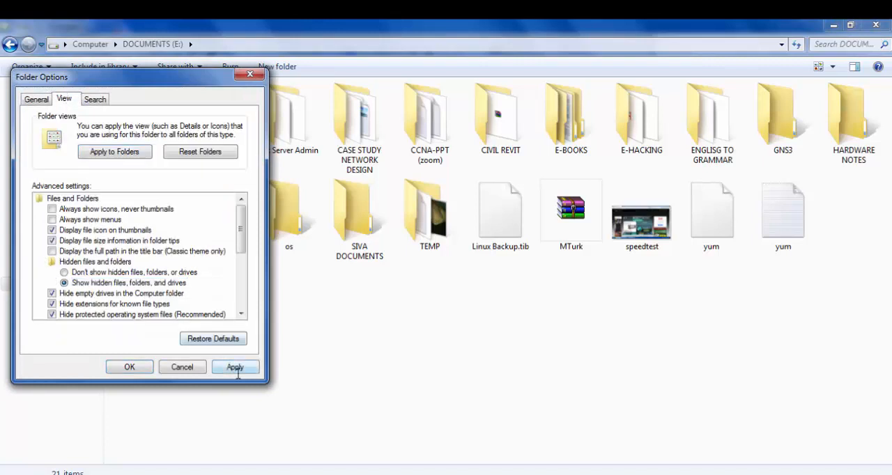
{"action": "left_click", "coordinate": [234, 368]}
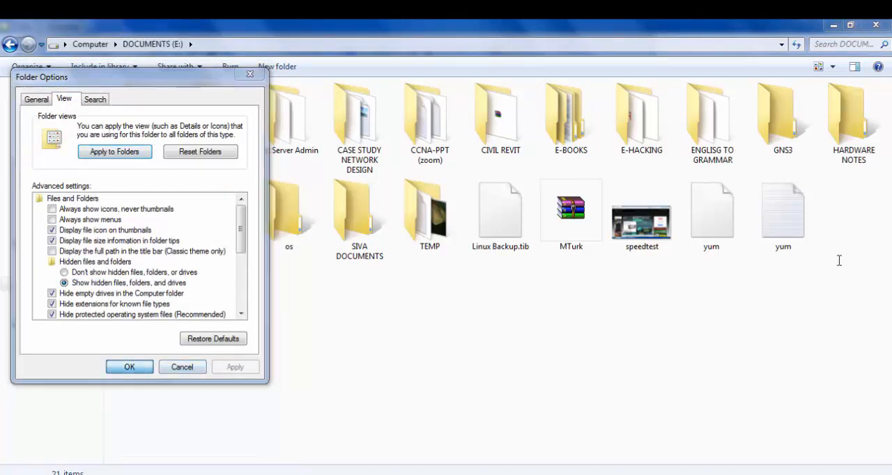
{"action": "left_click", "coordinate": [128, 367]}
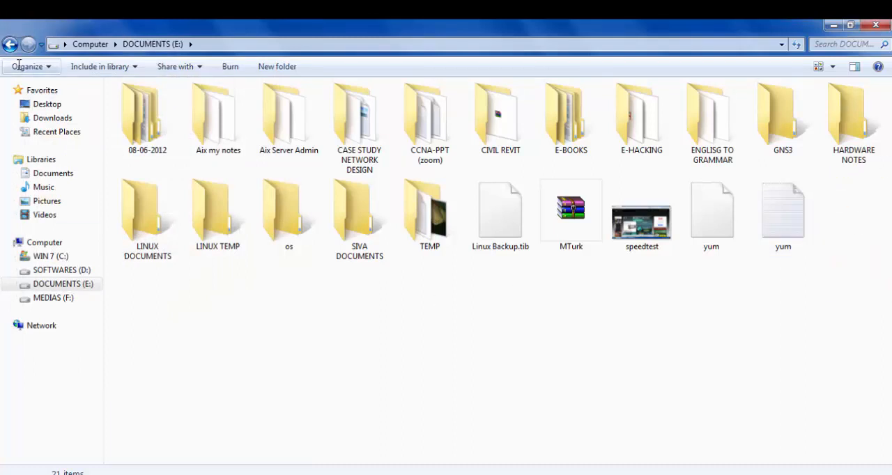
- Untick Hide protected operating system files, confirm the warning and apply so test appears on E:
{"action": "left_click", "coordinate": [26, 65]}
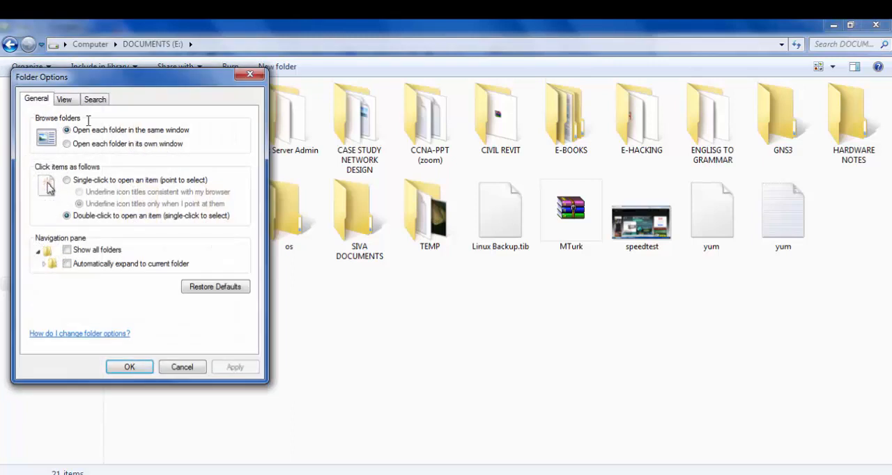
{"action": "left_click", "coordinate": [64, 98]}
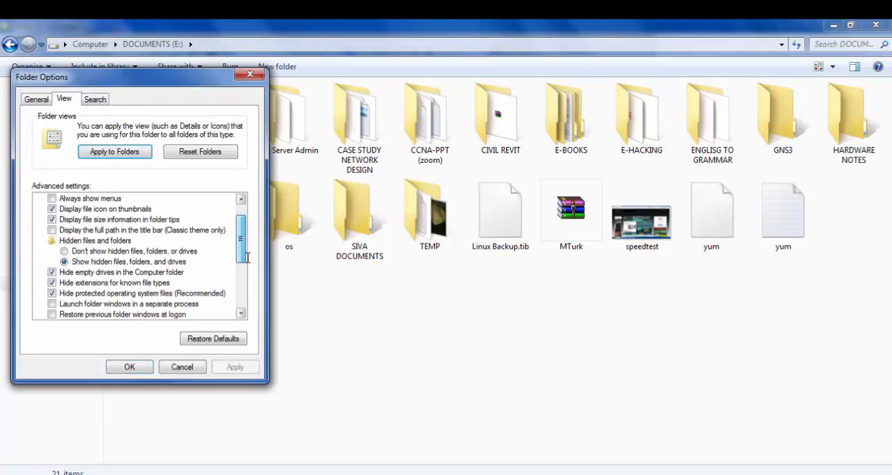
{"action": "scroll", "scroll_direction": "down", "scroll_amount": 3}
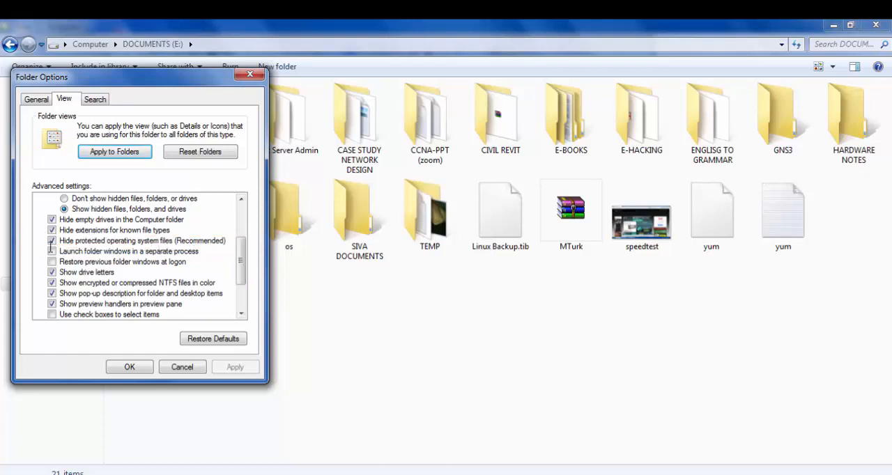
{"action": "left_click", "coordinate": [52, 240]}
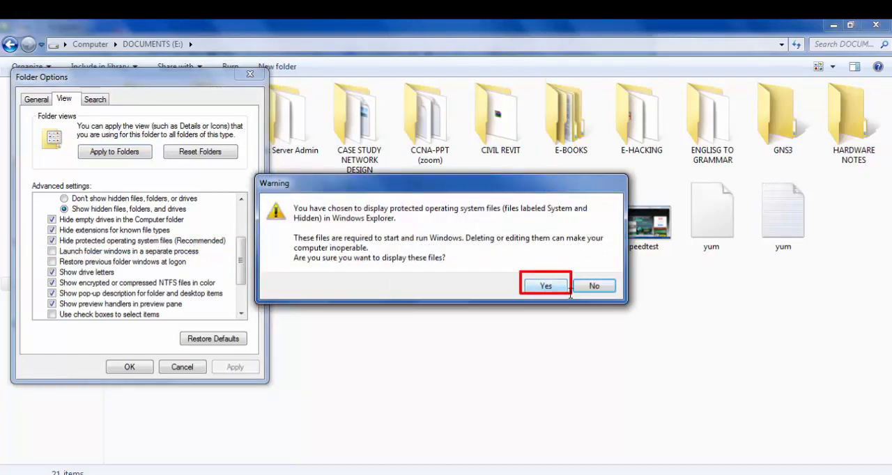
{"action": "left_click", "coordinate": [545, 285]}
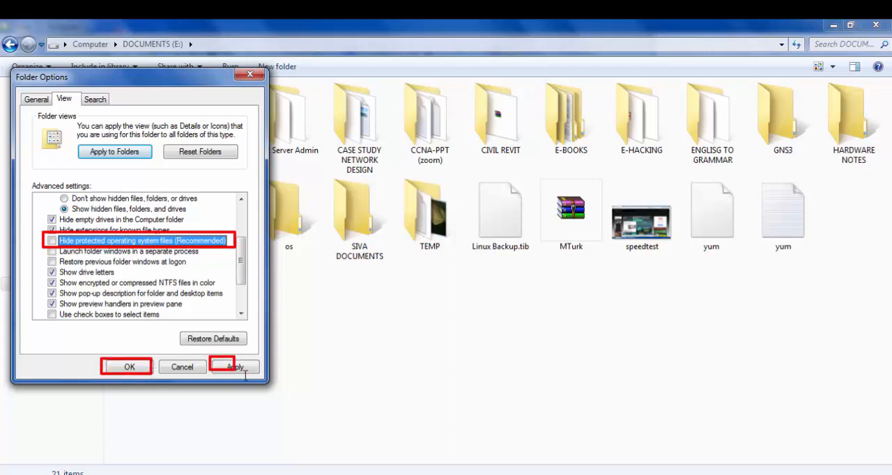
{"action": "left_click", "coordinate": [235, 366]}
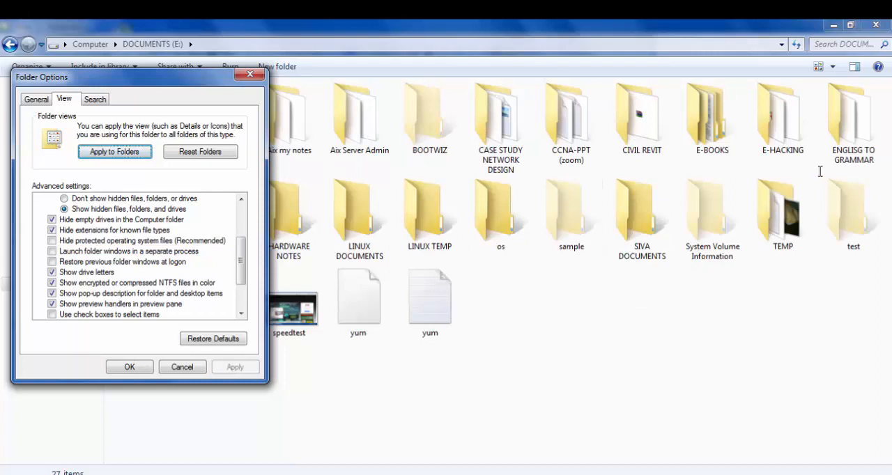
{"action": "left_click", "coordinate": [853, 212]}
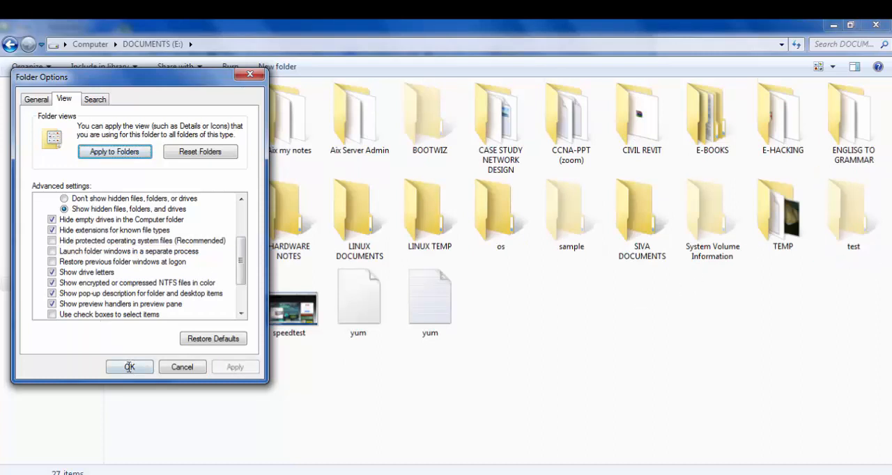
{"action": "left_click", "coordinate": [128, 368]}
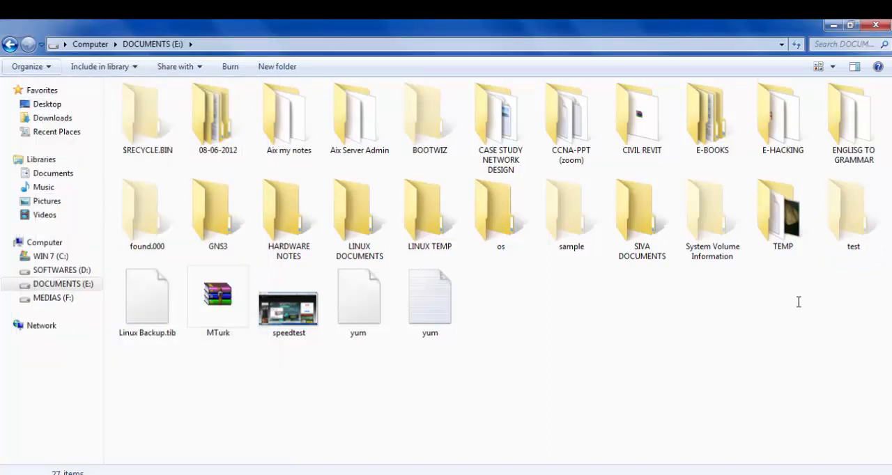